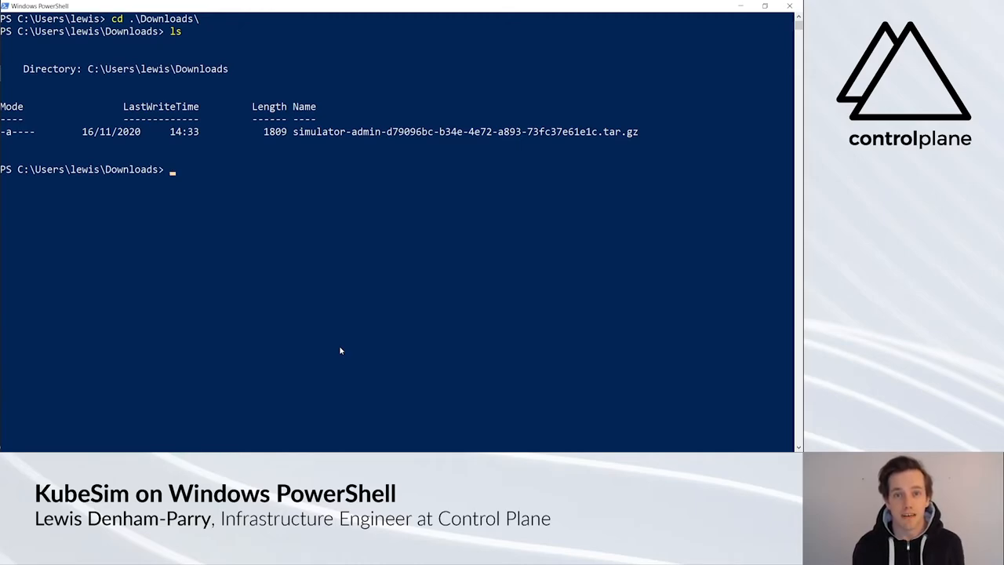
{"action": "type", "text": "tar"}
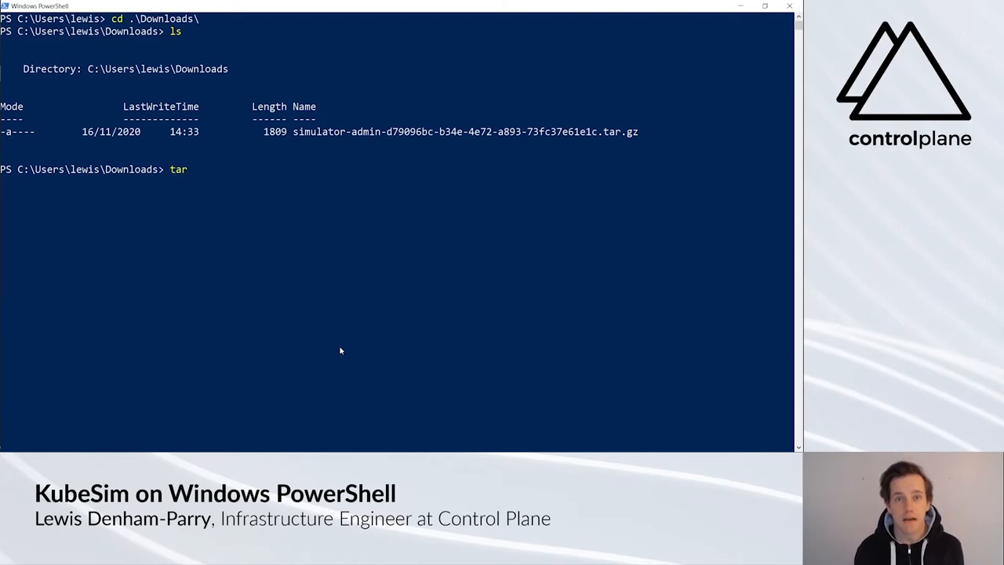
{"action": "type", "text": "xf .\\simulator-admin-d79096bc-b34e-4e72-a893-73fc37e61e1c.tar.gz"}
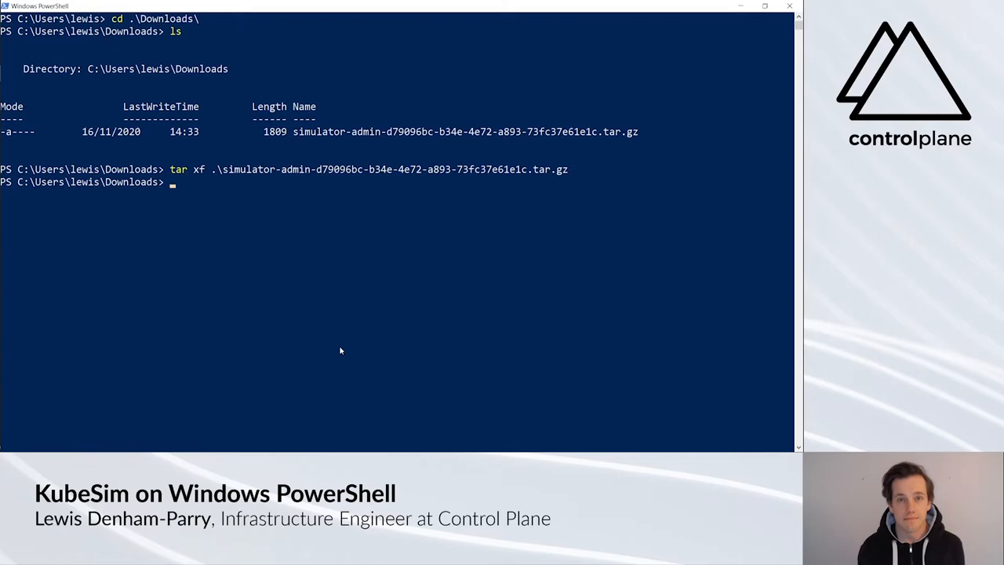
{"action": "type", "text": "ls"}
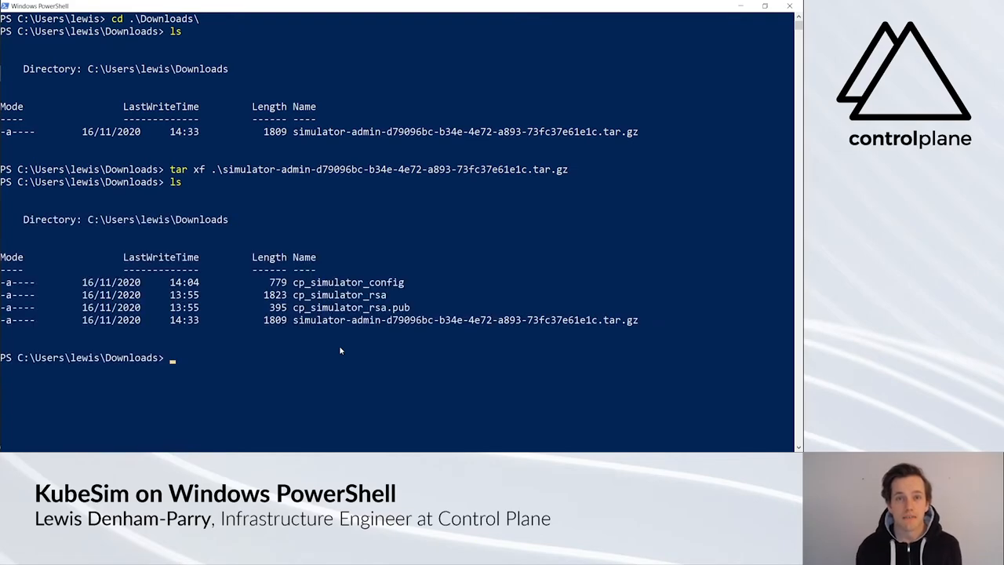
{"action": "type", "text": "clear"}
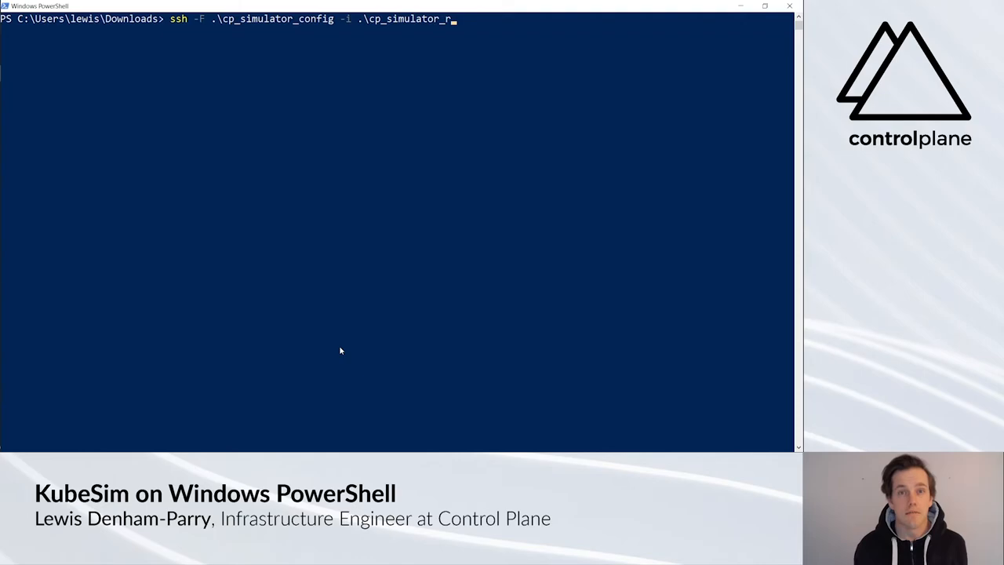
{"action": "type", "text": "sa ubuntu"}
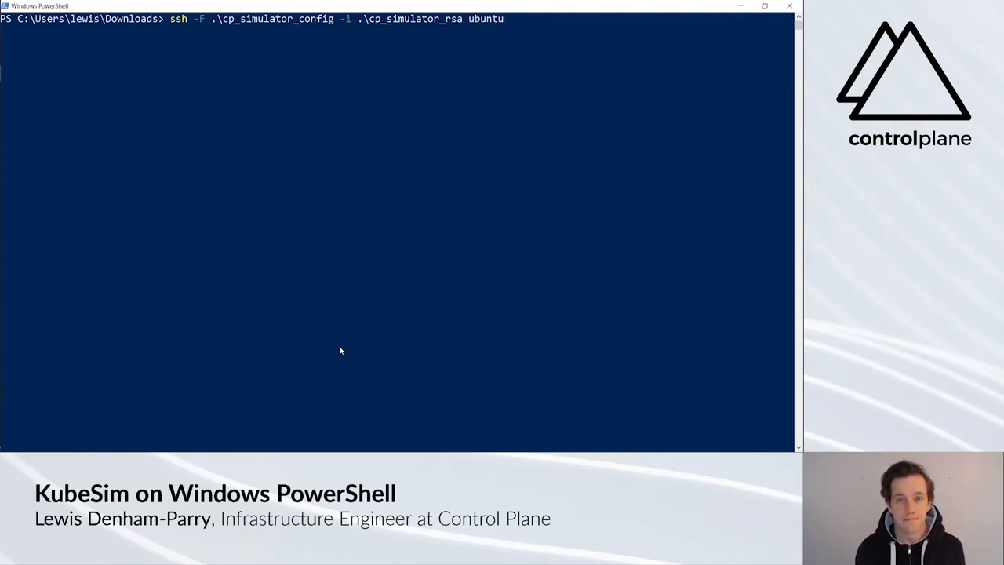
{"action": "type", "text": "@bastion"}
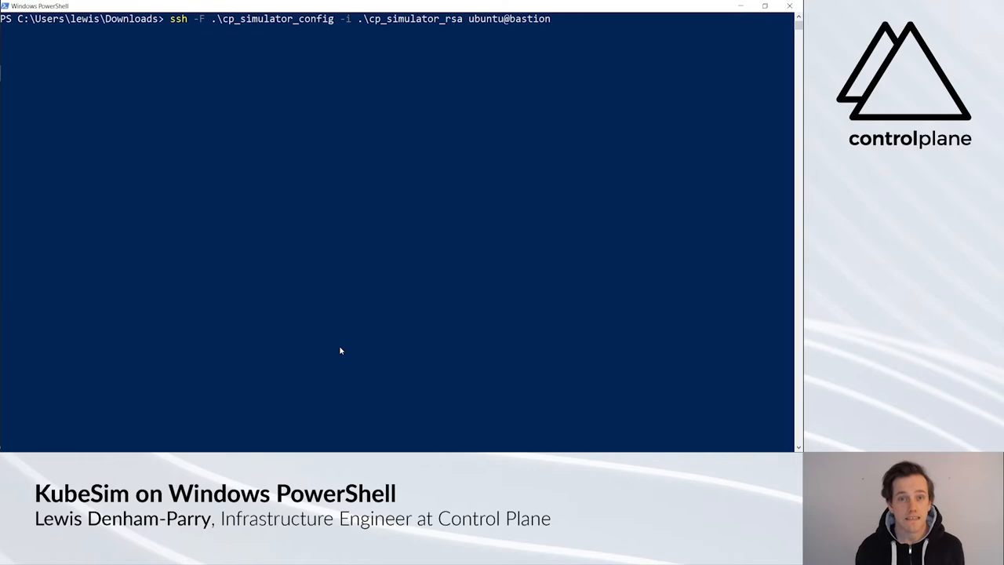
{"action": "type", "text": "yes"}
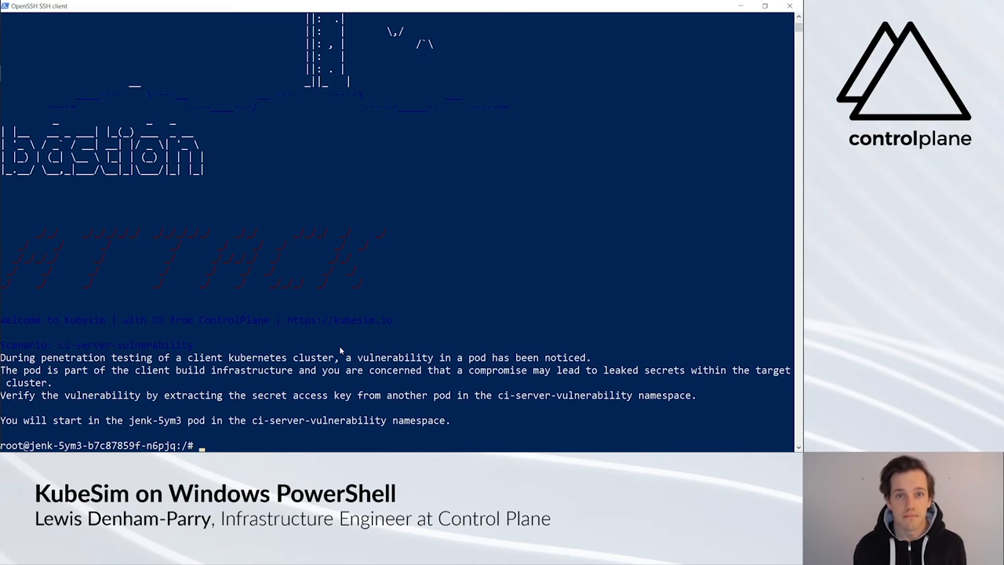
{"action": "type", "text": "exit"}
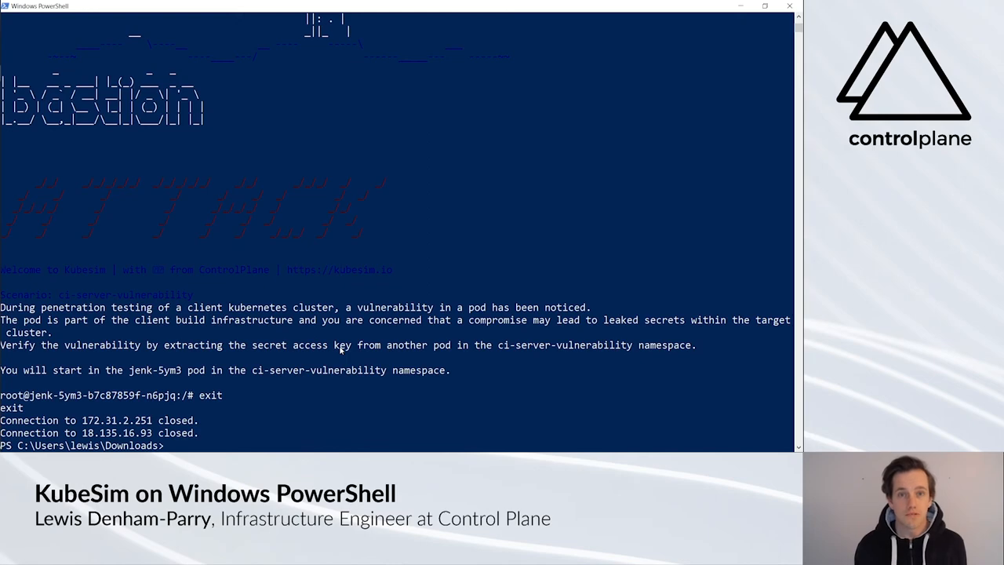
{"action": "type", "text": "ssh -F .\\cp_simulator_config -i .\\cp_simulator_rsa ubuntu@bastion"}
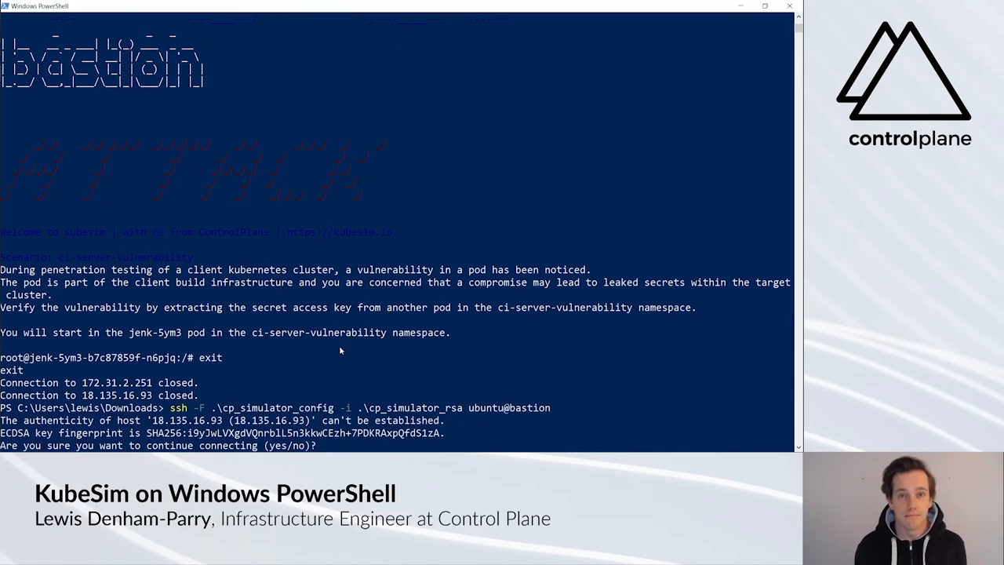
{"action": "type", "text": "yes"}
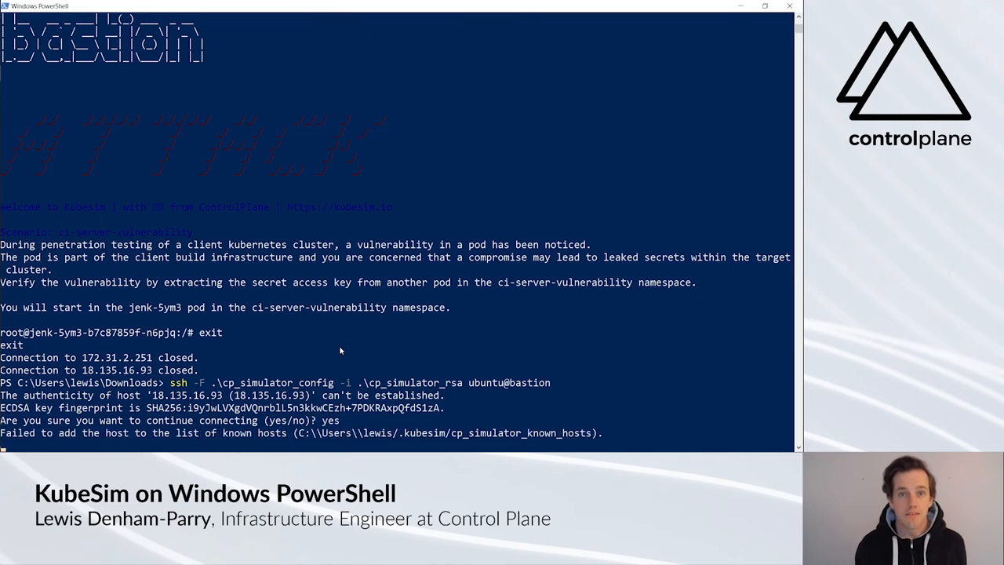